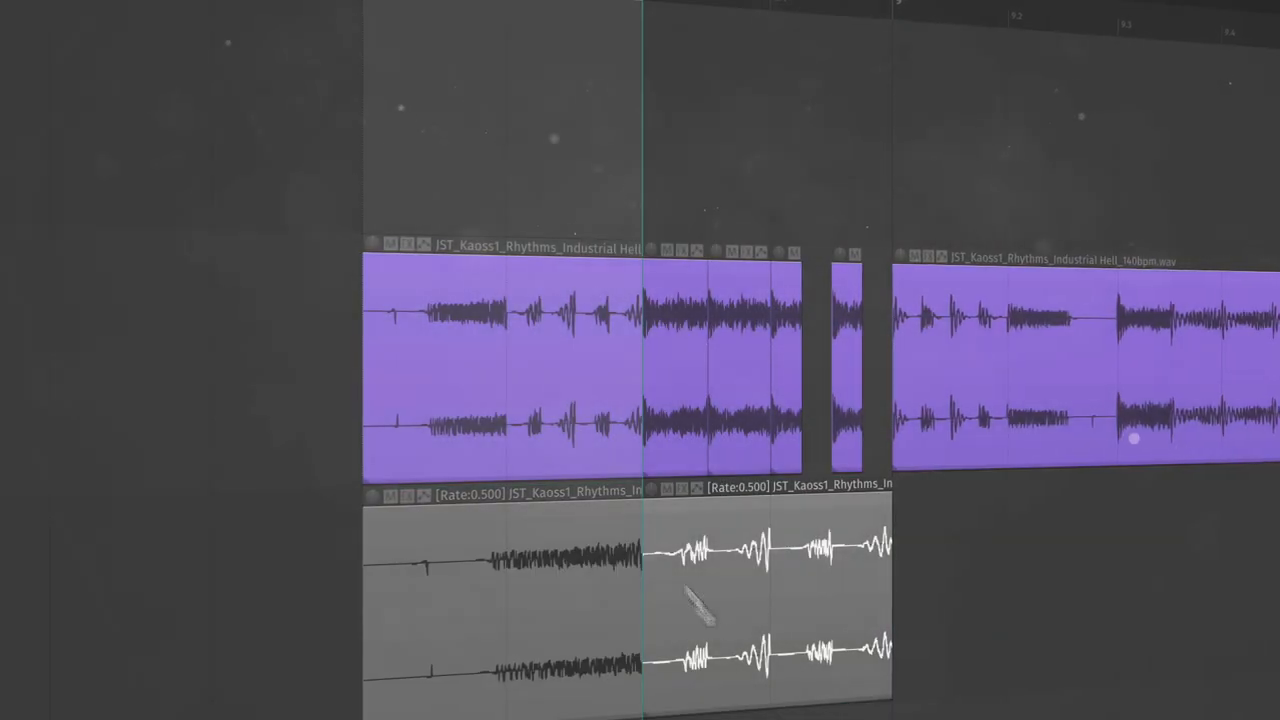
# Chop the riser item at shrinking grid divisions, deleting alternate slices up to bar 27.
pyautogui.moveTo(700, 600); pyautogui.dragTo(550, 380)
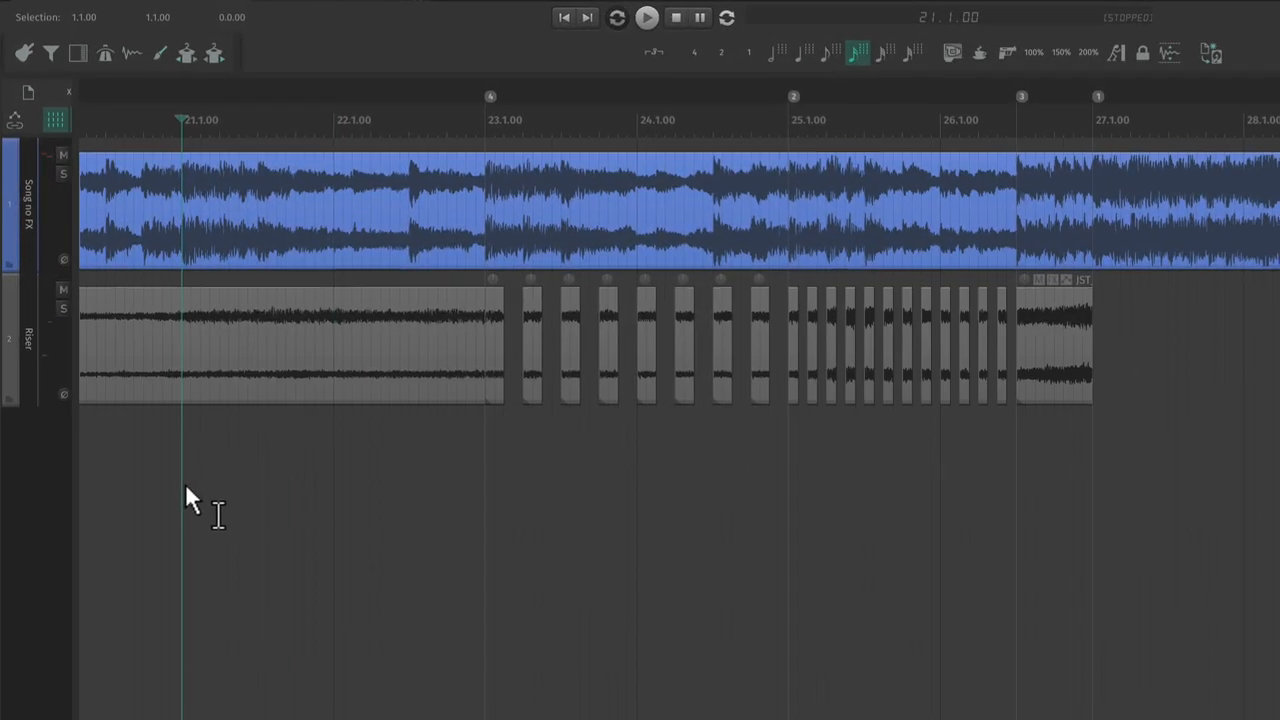
pyautogui.click(647, 17)
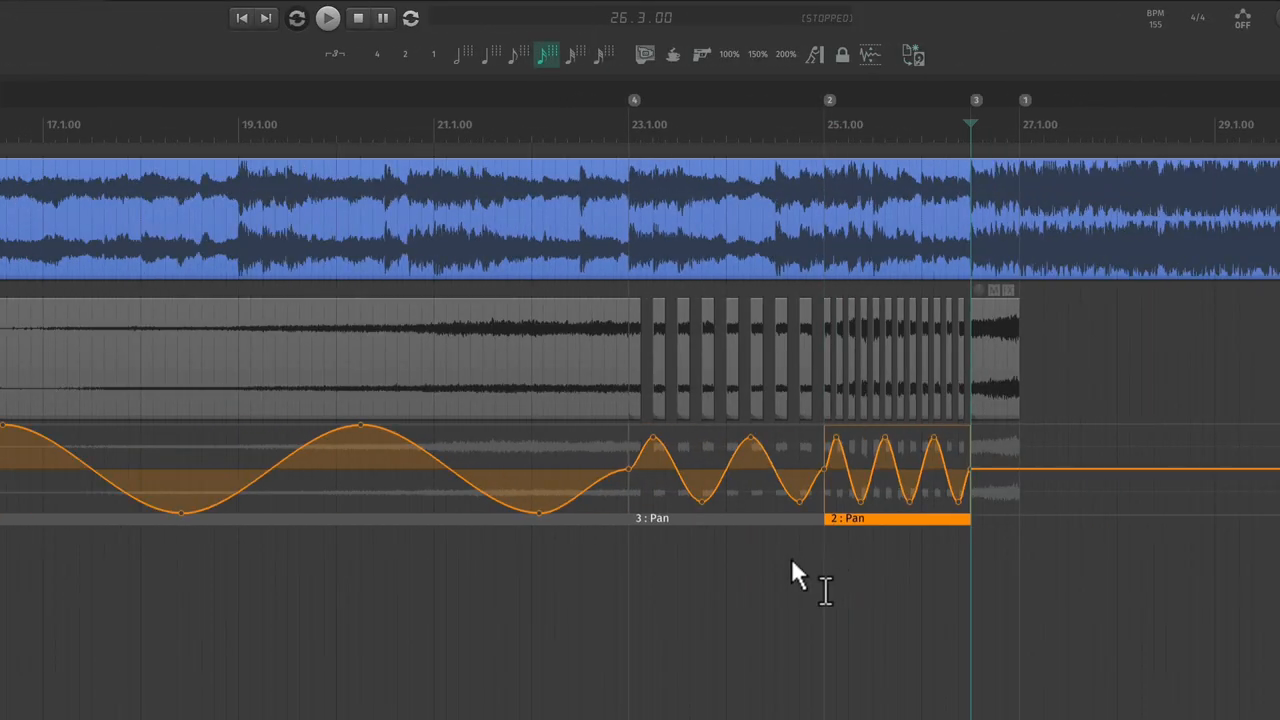
# Add sine pan automation items to the riser, increasing frequency toward bar 27.
pyautogui.hscroll(-3)
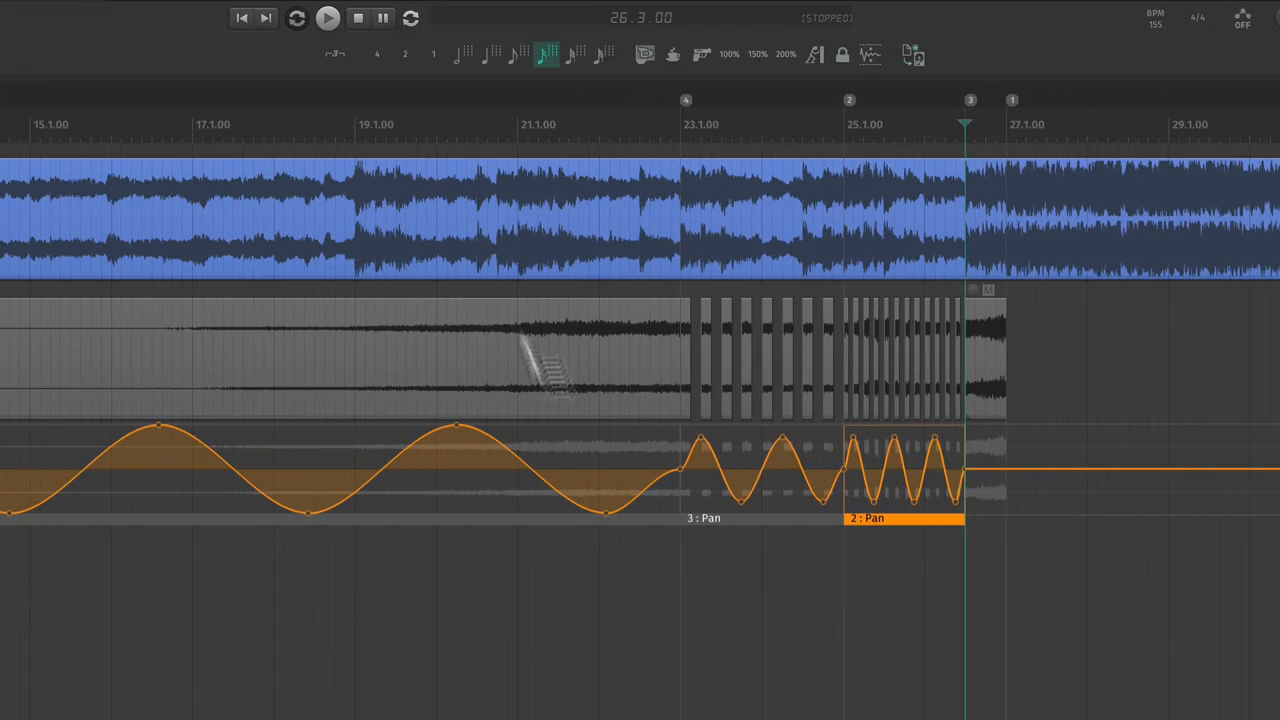
pyautogui.click(328, 18)
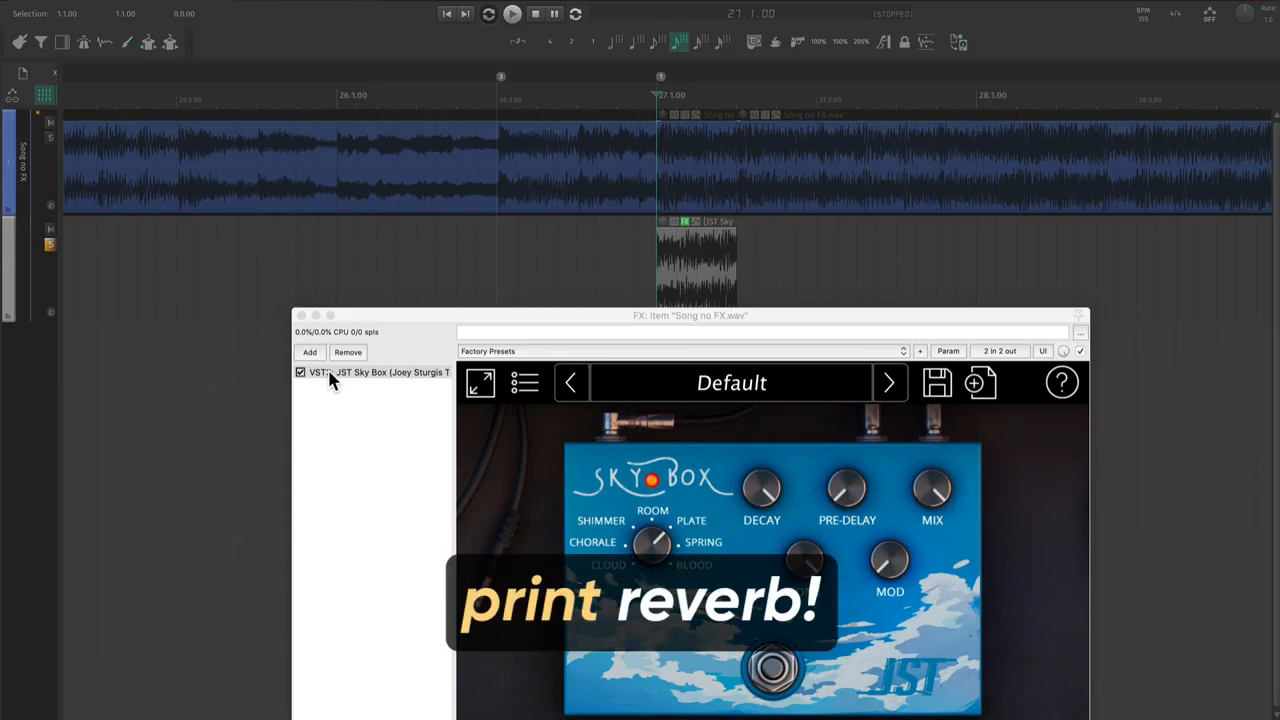
# Print the Sky Box reverb to a new take with pitch rising to +6 semitones at bar 27.
pyautogui.click(512, 13)
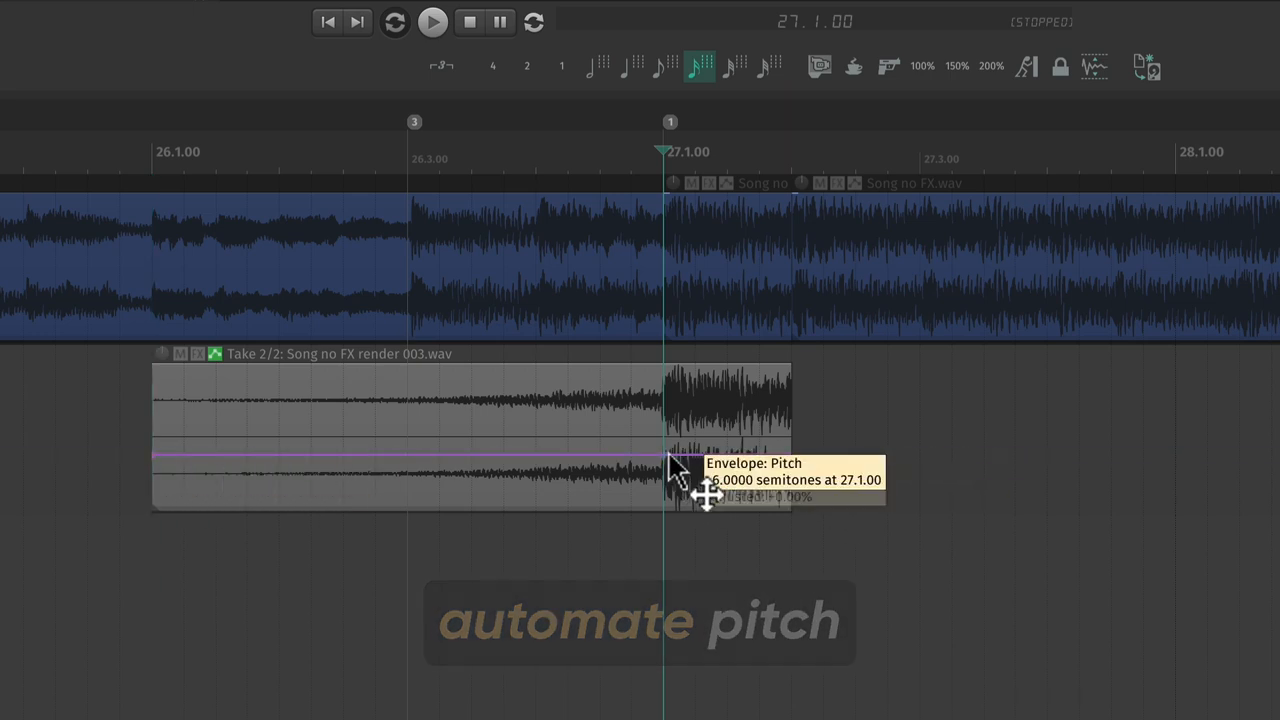
pyautogui.moveTo(680, 470); pyautogui.dragTo(160, 460)
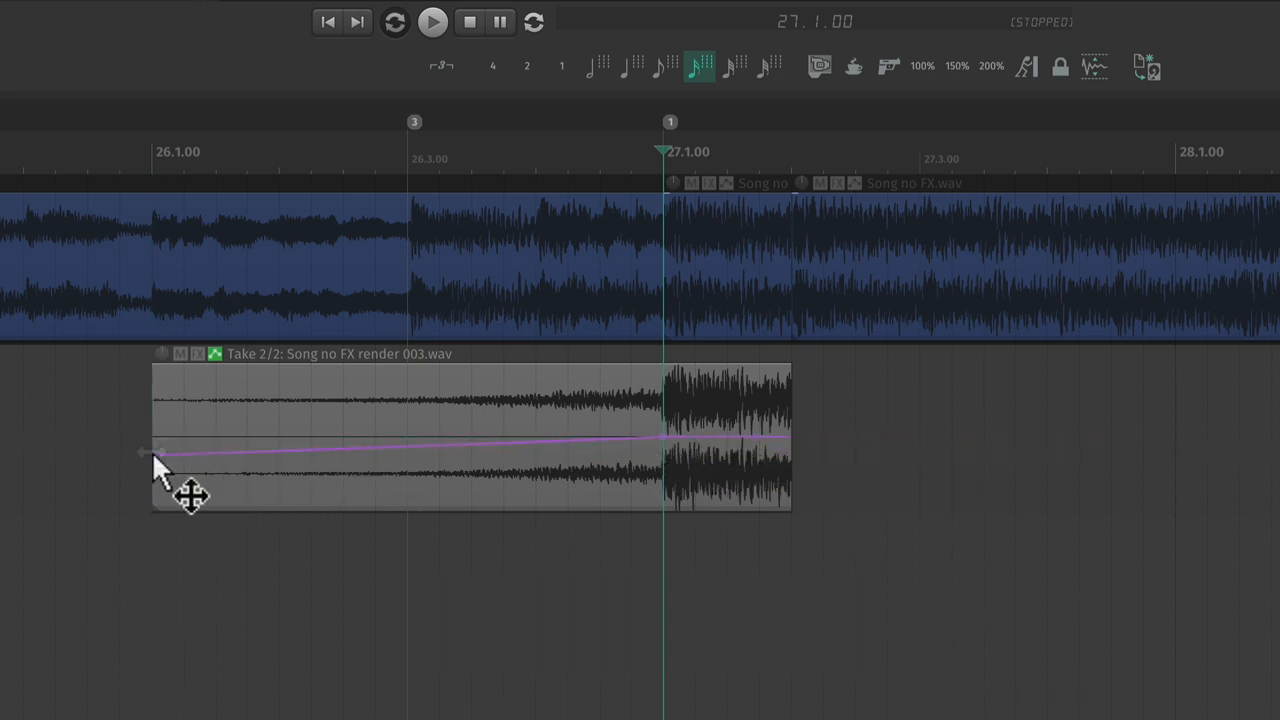
pyautogui.moveTo(155, 450); pyautogui.dragTo(155, 510)
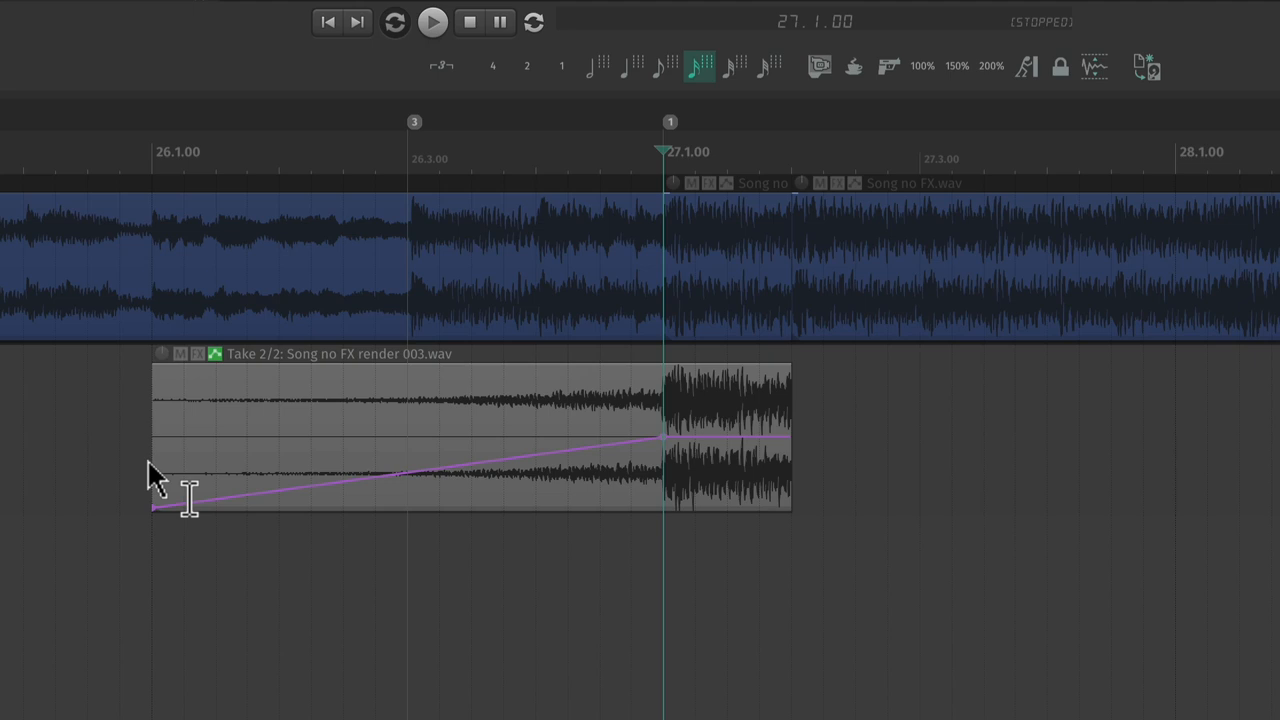
pyautogui.click(432, 21)
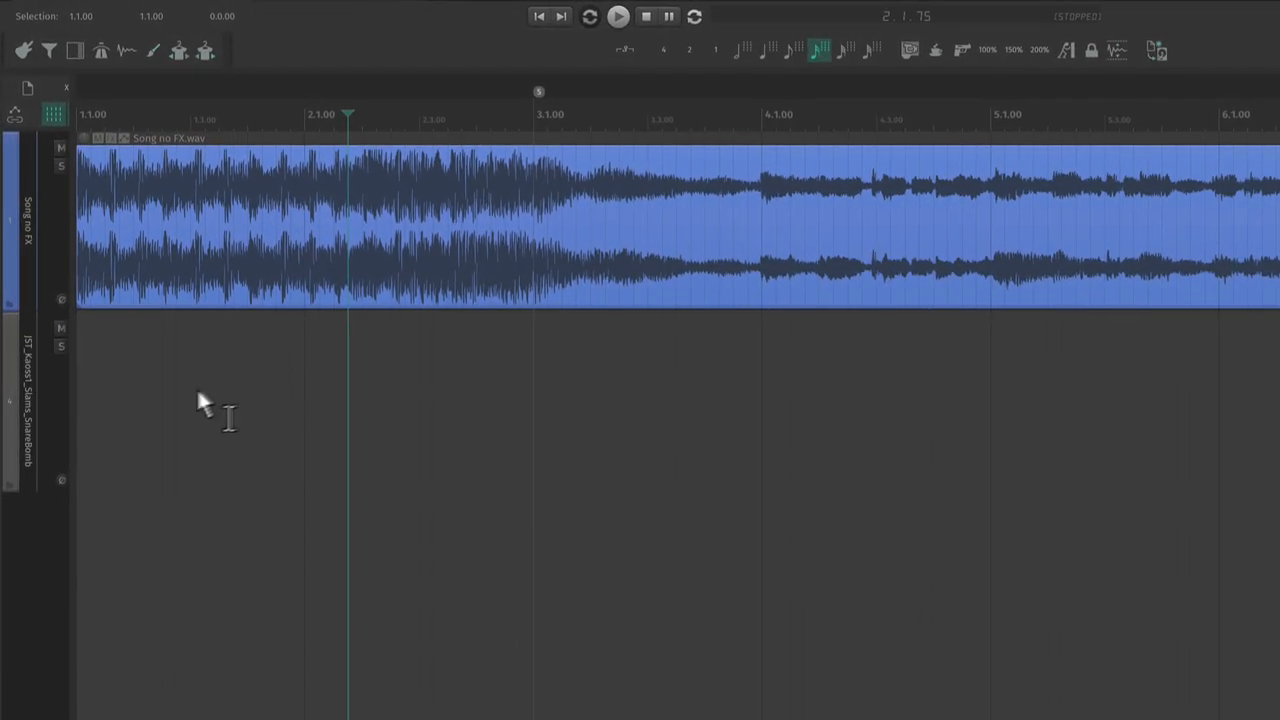
# Add the JST_Kaoss1_Slams_SnareBomb track and scroll the view back to bar 1.
pyautogui.click(618, 16)
pyautogui.write('reverse')
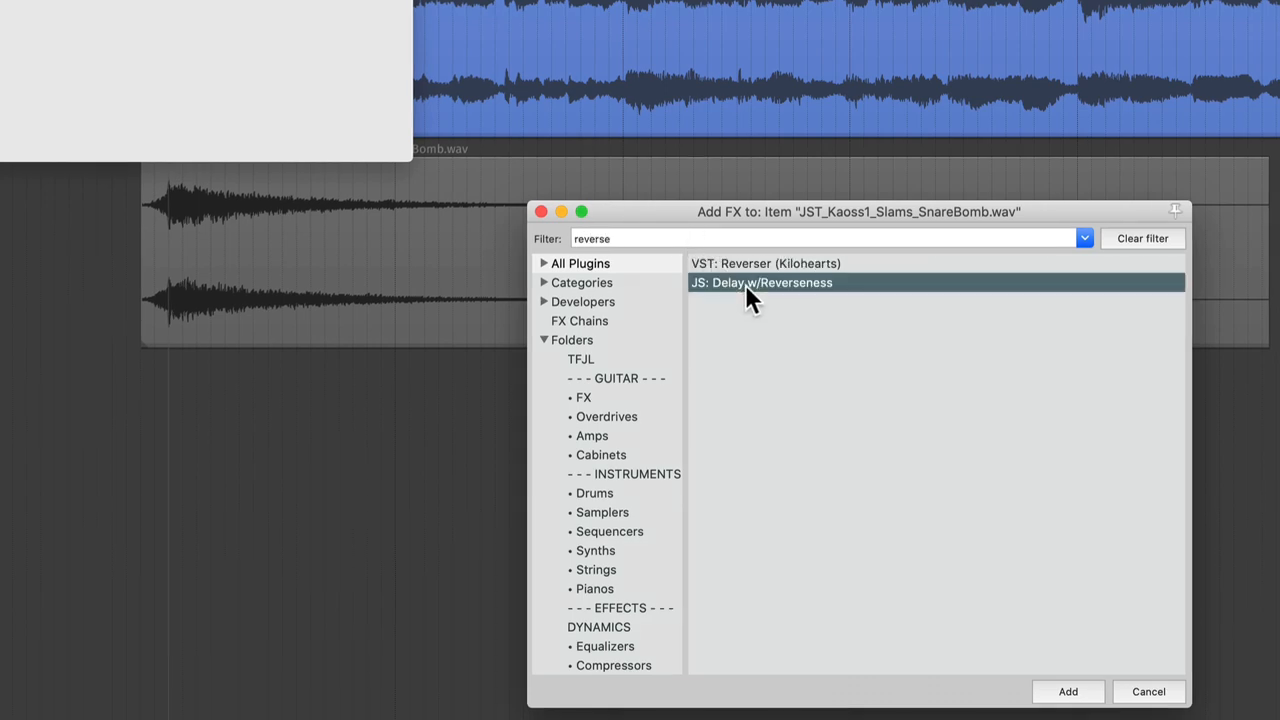
# Add JS: Delay w/Reverseness to the snare with 660 ms length, -9 dB wet, -6 dB dry.
pyautogui.click(1068, 691)
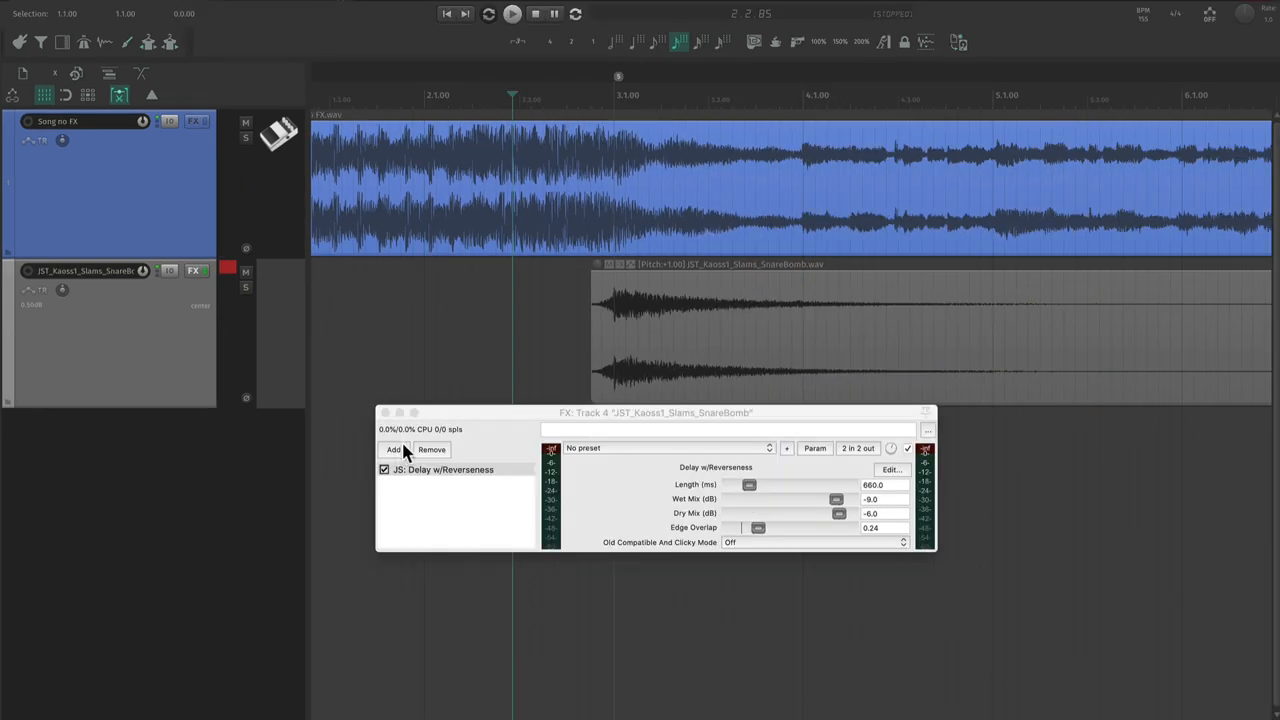
# Add ReaEQ boosting band 4 by 8 dB near 890 Hz, placed before the reverse delay.
pyautogui.click(392, 449)
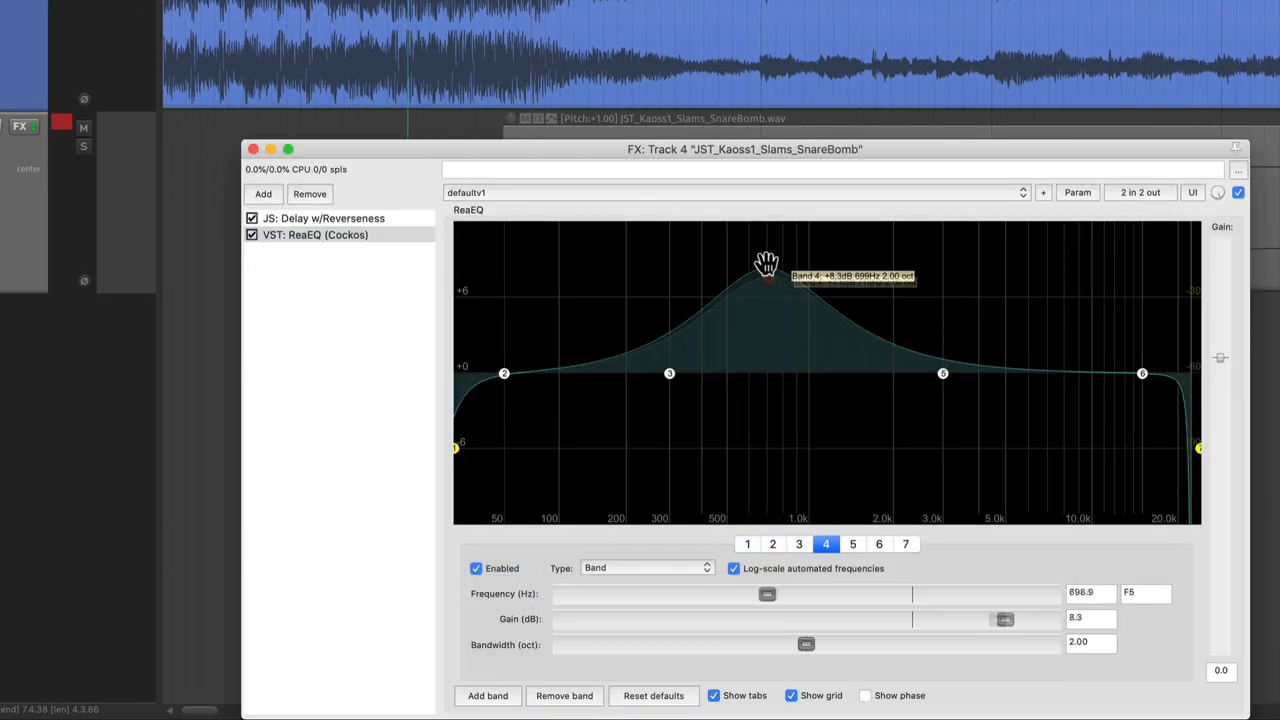
pyautogui.moveTo(766, 268); pyautogui.dragTo(781, 240)
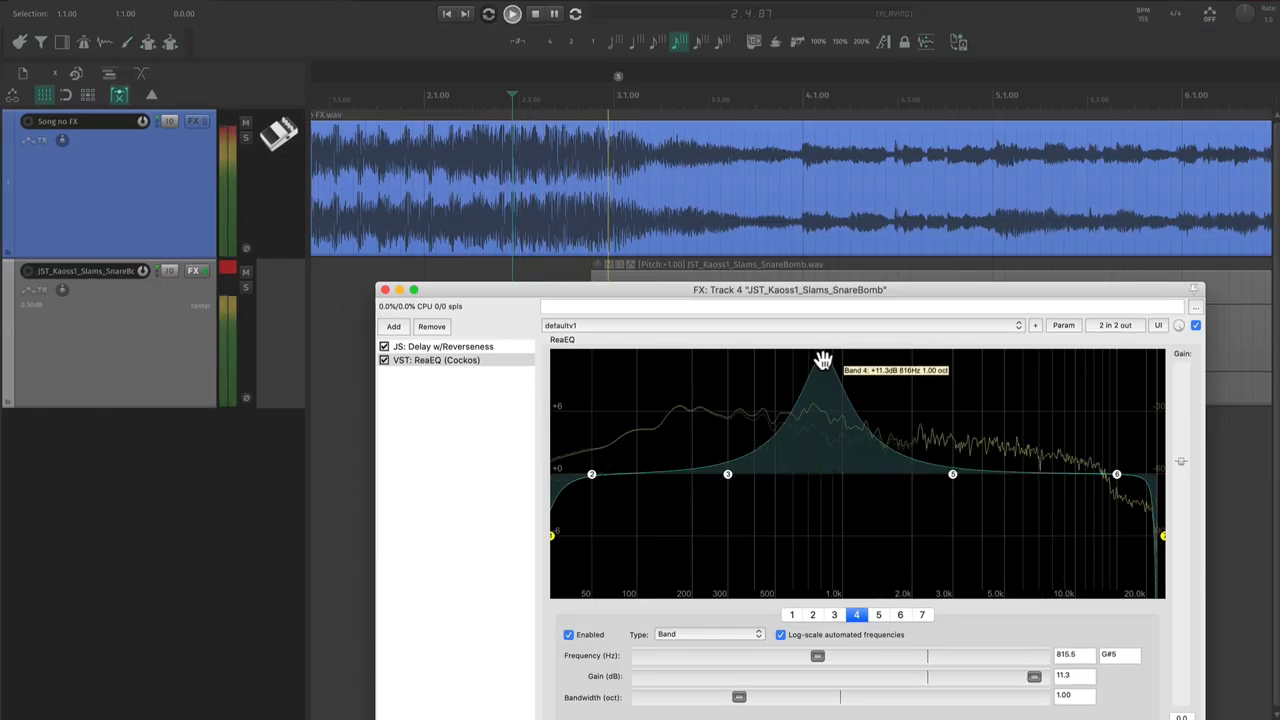
pyautogui.moveTo(820, 360); pyautogui.dragTo(834, 356)
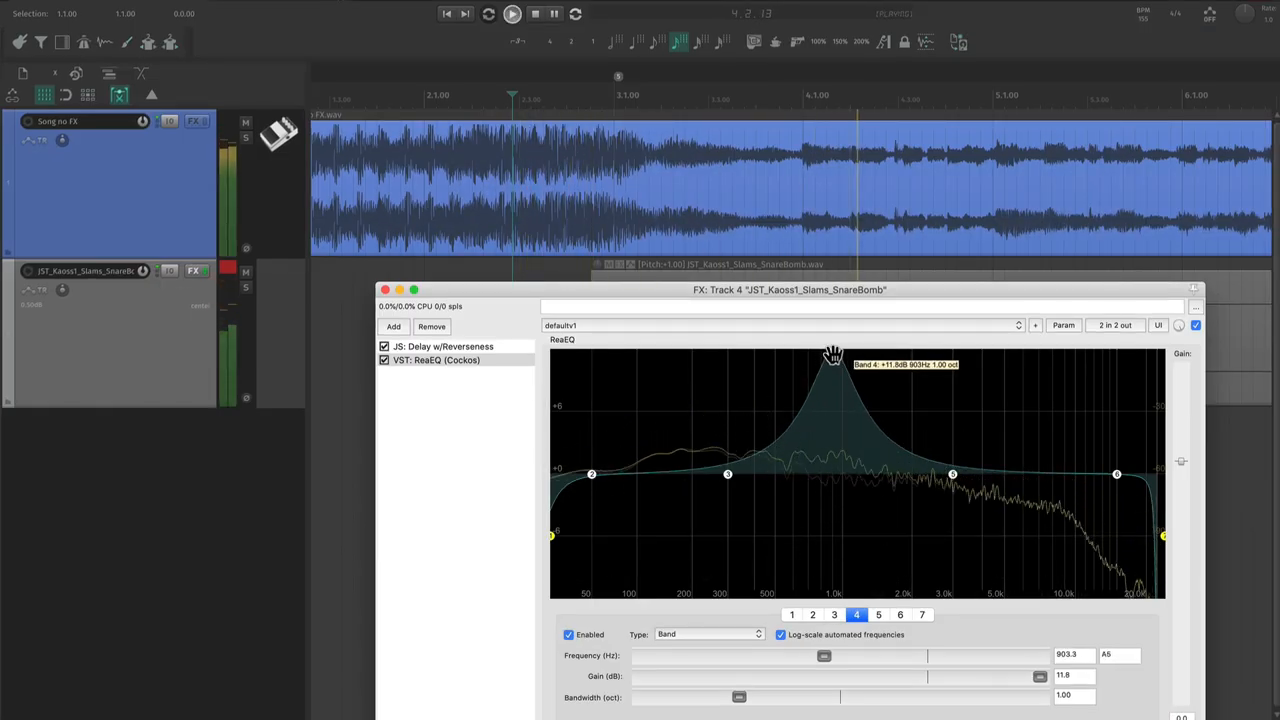
pyautogui.moveTo(832, 355); pyautogui.dragTo(828, 353)
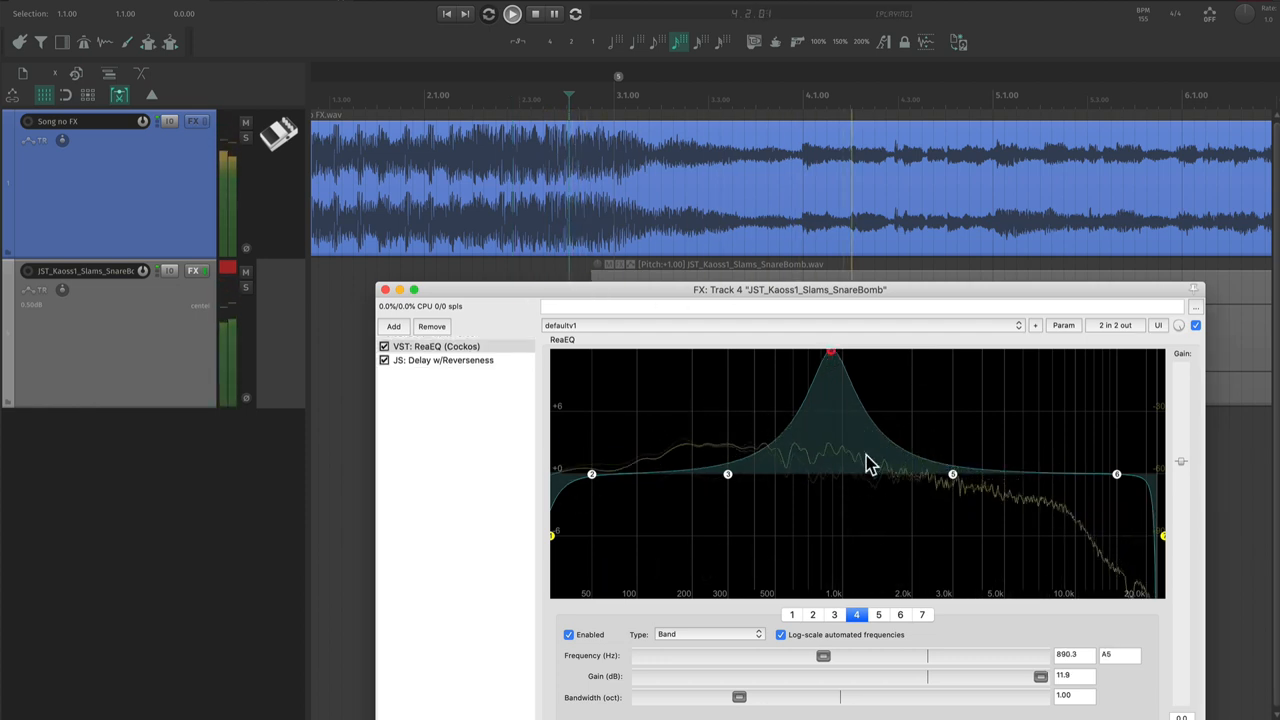
pyautogui.moveTo(830, 355); pyautogui.dragTo(830, 390)
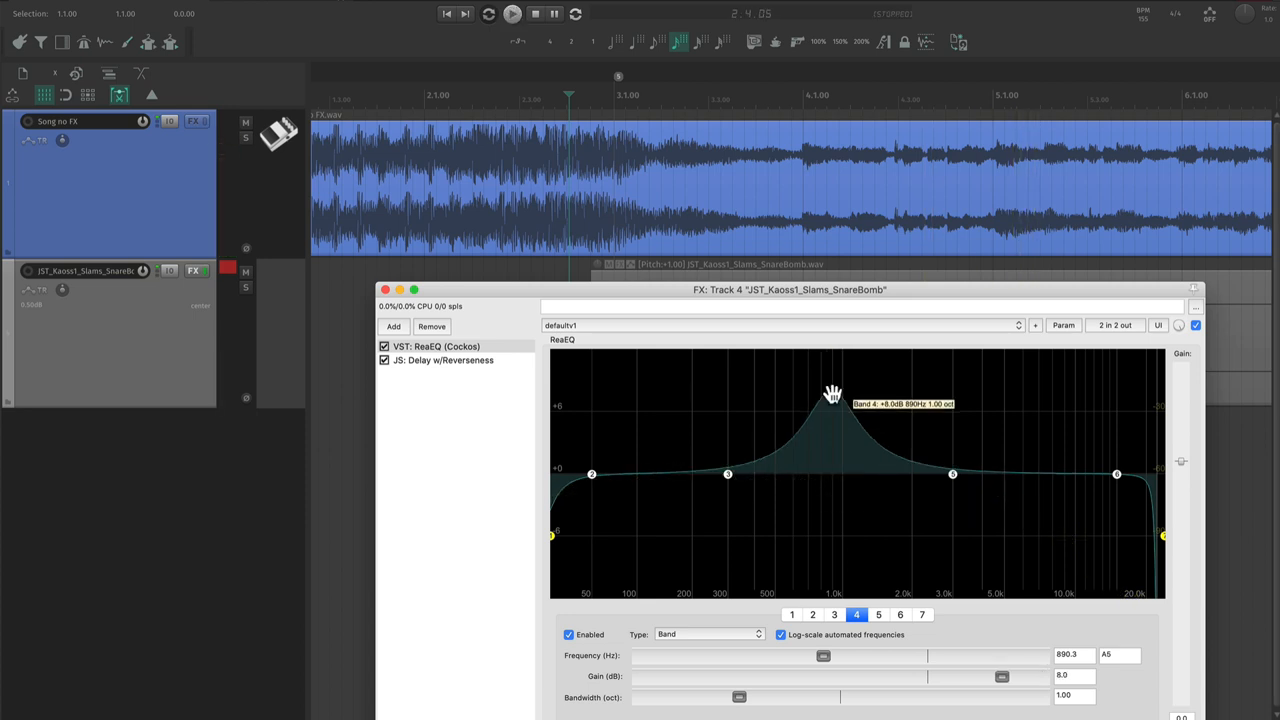
pyautogui.click(512, 13)
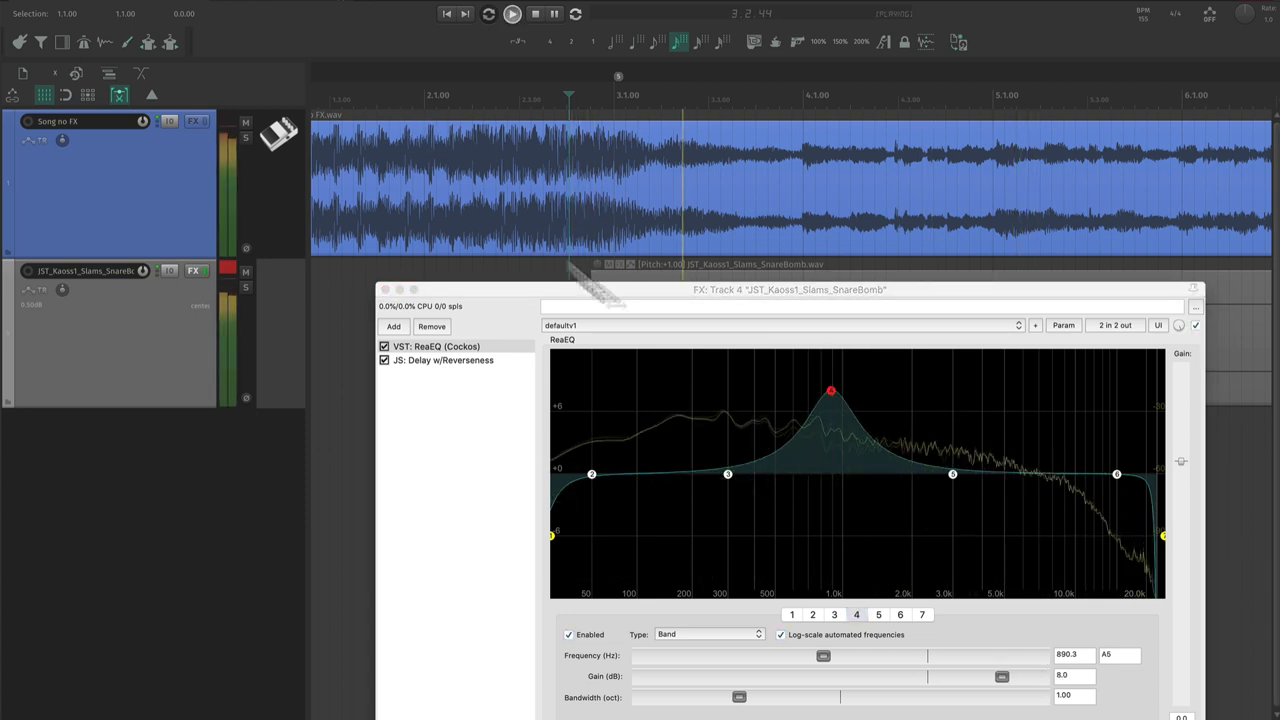
pyautogui.moveTo(831, 391); pyautogui.dragTo(830, 393)
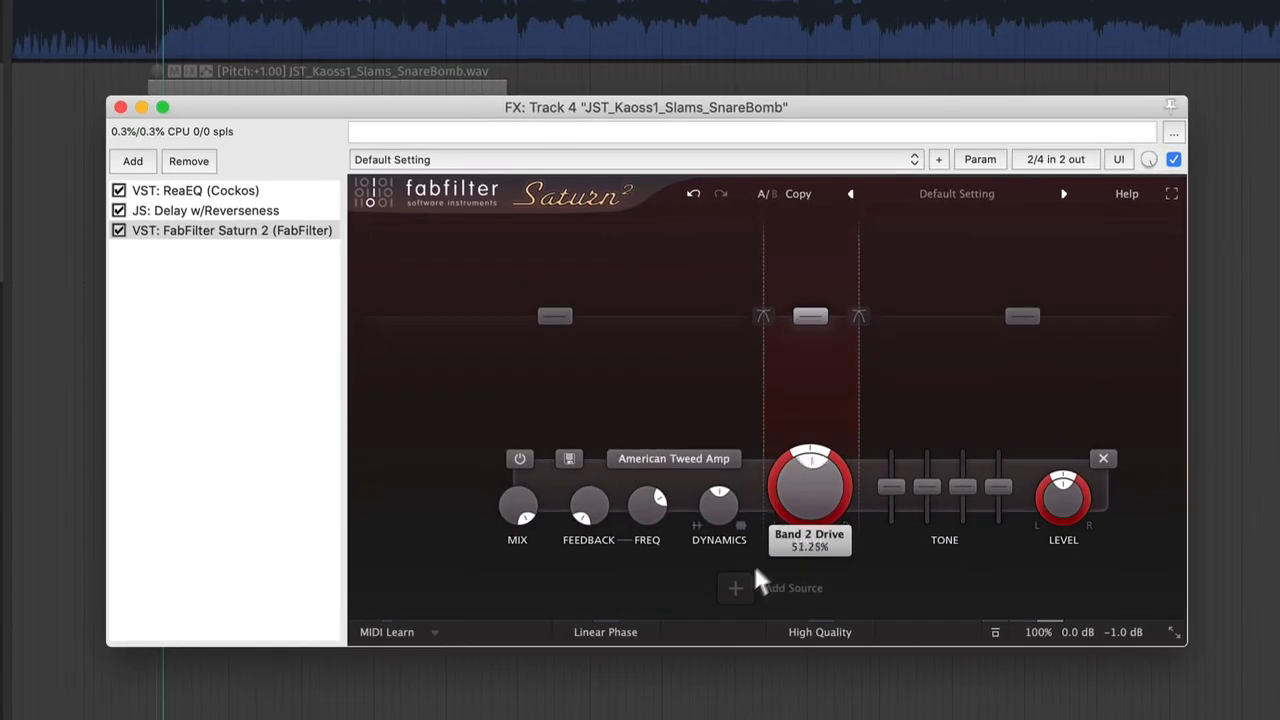
# Audition American Plexi Amp in Saturn 2, revert to American Tweed Amp, and close the FX window.
pyautogui.click(673, 458)
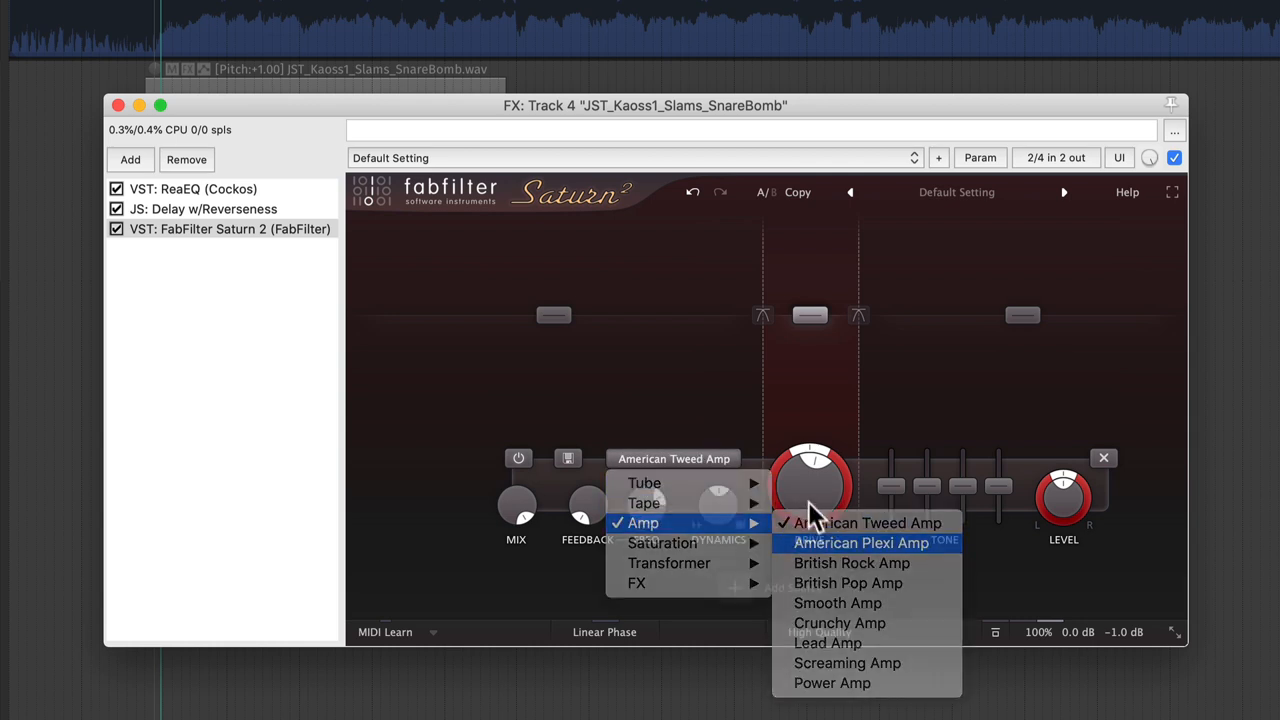
pyautogui.click(861, 542)
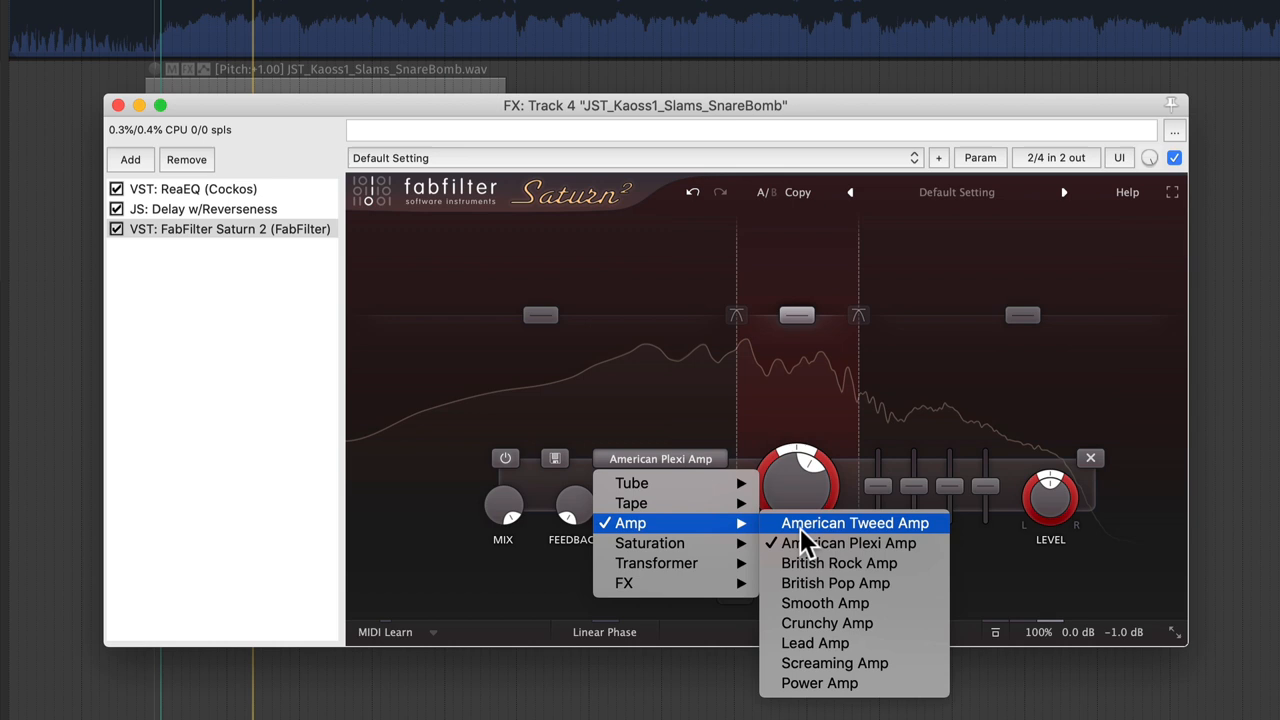
pyautogui.click(854, 523)
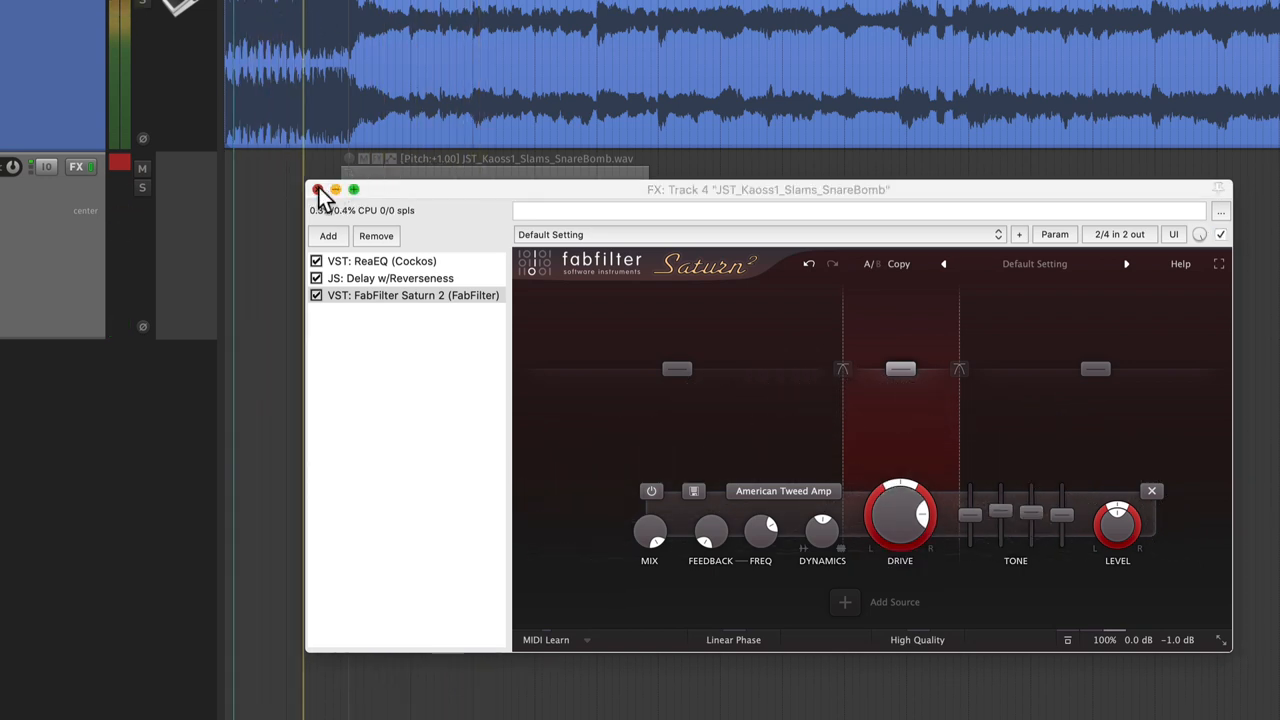
pyautogui.click(318, 190)
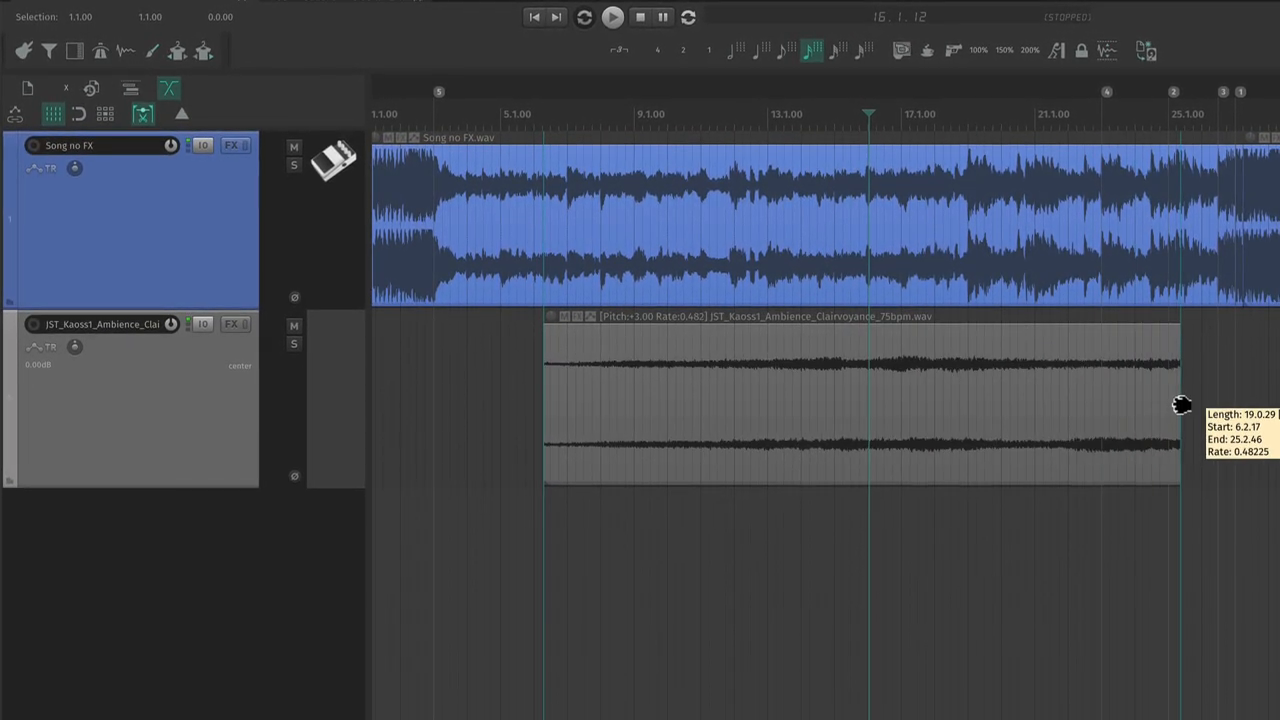
# Stretch the Clairvoyance item to a playback rate near 0.38 and toggle the track's solo.
pyautogui.moveTo(1180, 405); pyautogui.dragTo(1225, 408)
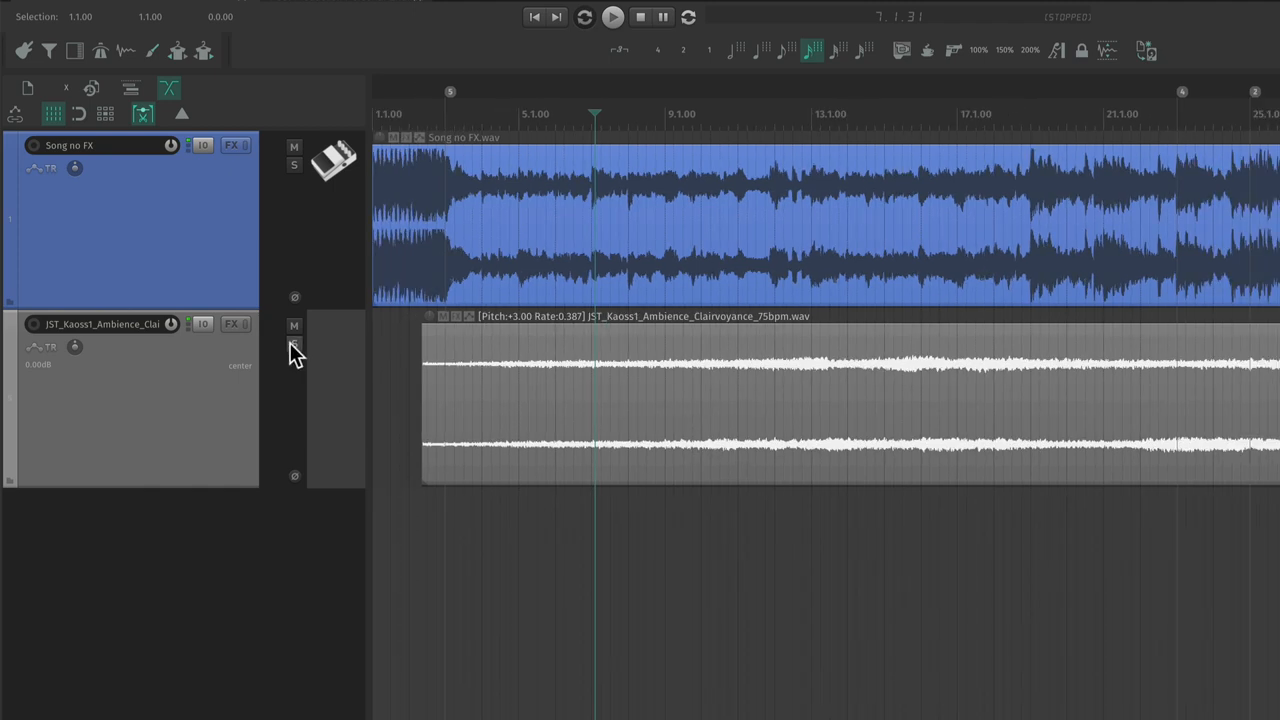
pyautogui.click(294, 344)
pyautogui.write('4 tap')
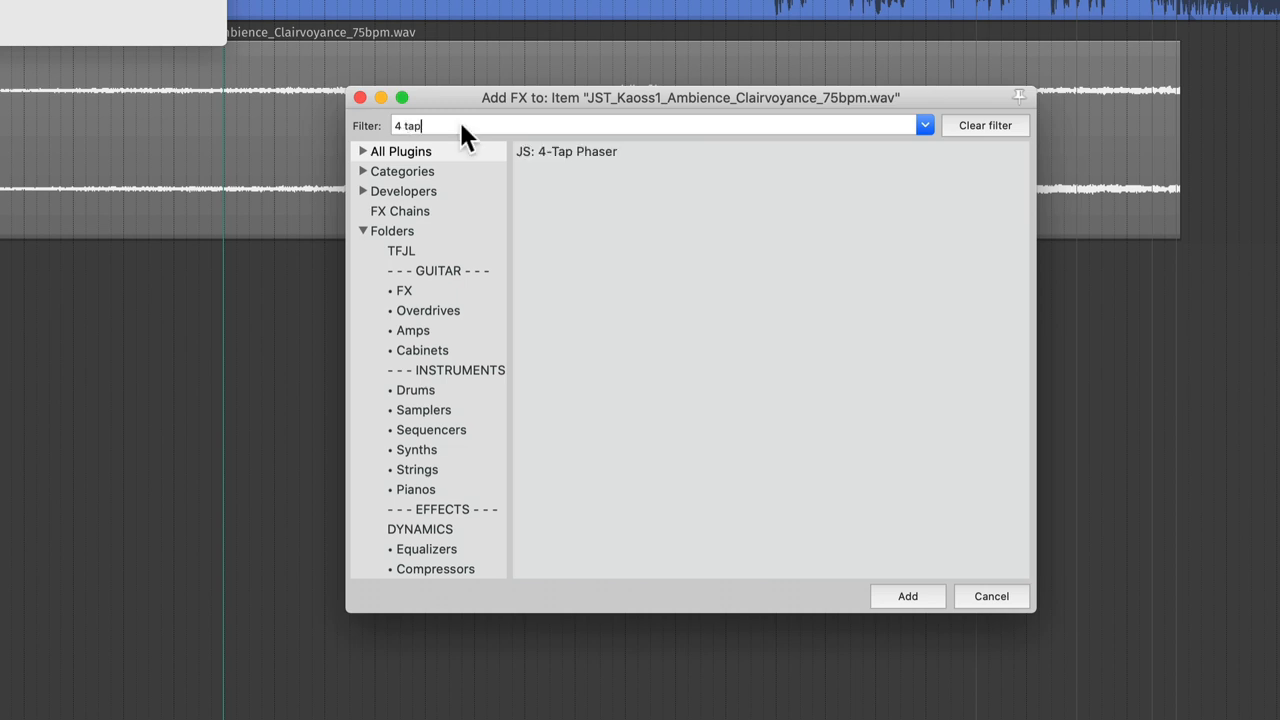
# Add JS: 4-Tap Phaser to the ambience item with 0.3 rate and a wider Range Max.
pyautogui.click(906, 596)
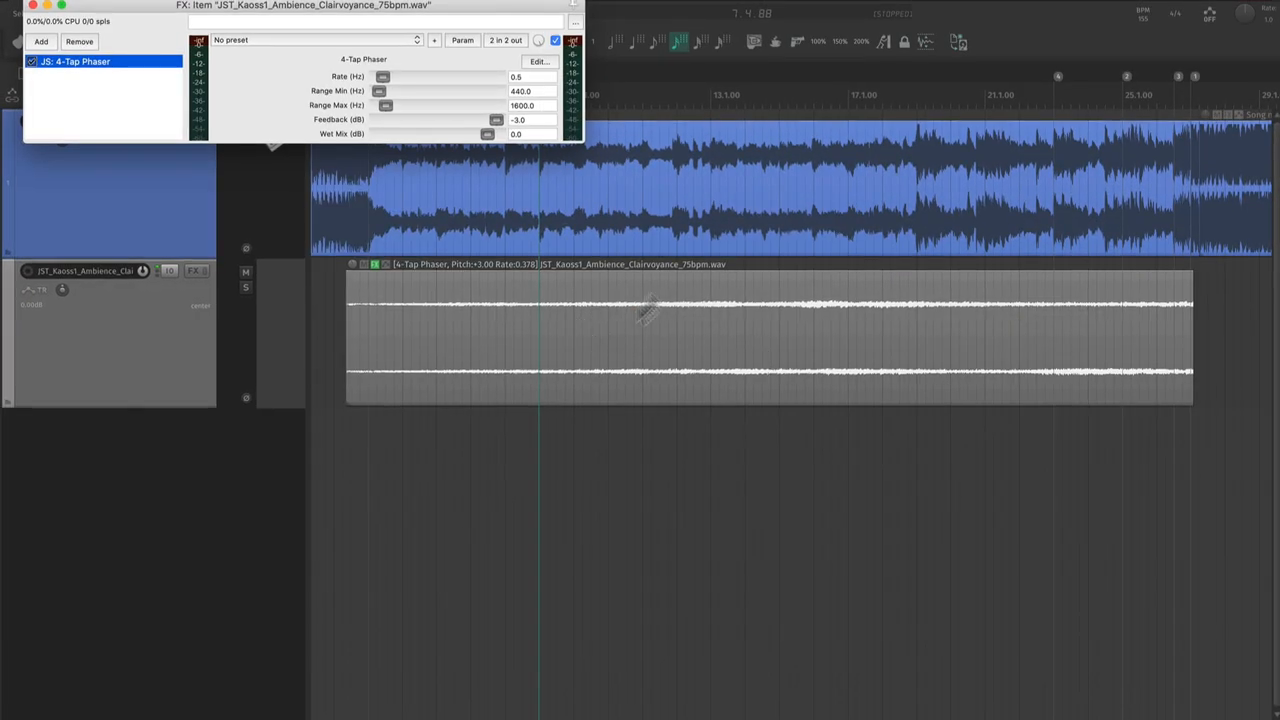
pyautogui.moveTo(310, 5); pyautogui.dragTo(650, 430)
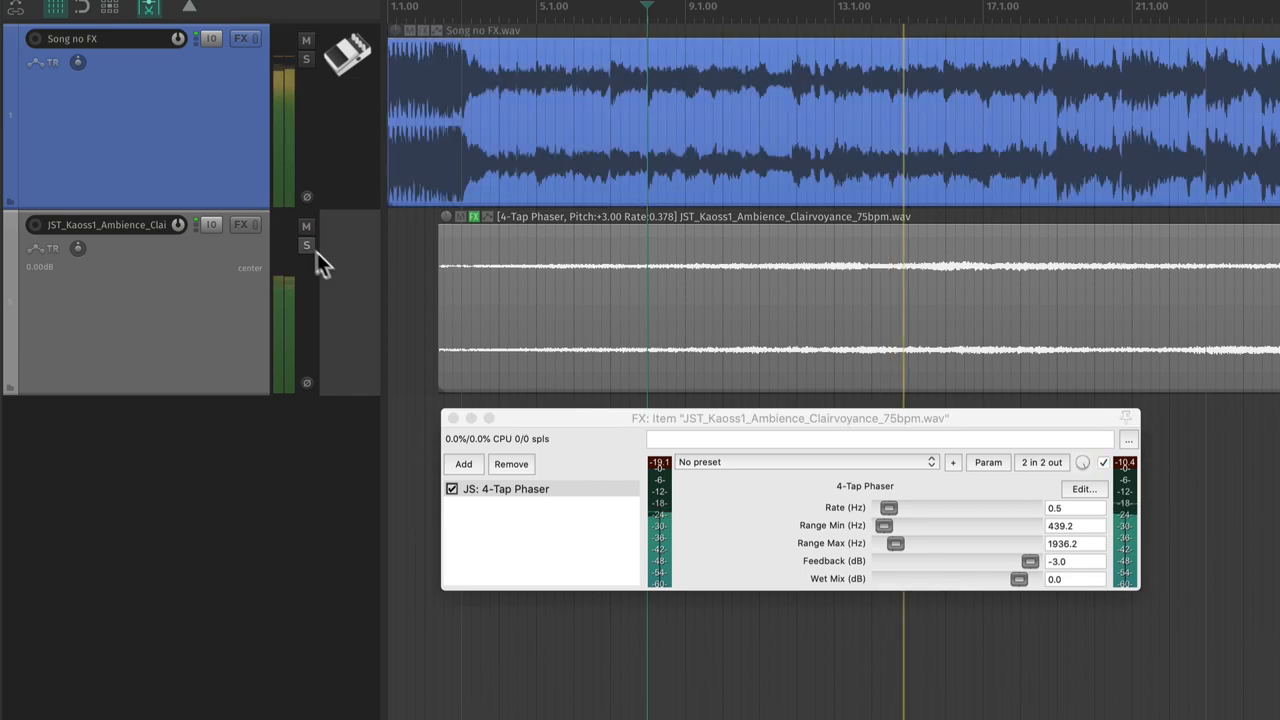
pyautogui.moveTo(890, 543); pyautogui.dragTo(900, 543)
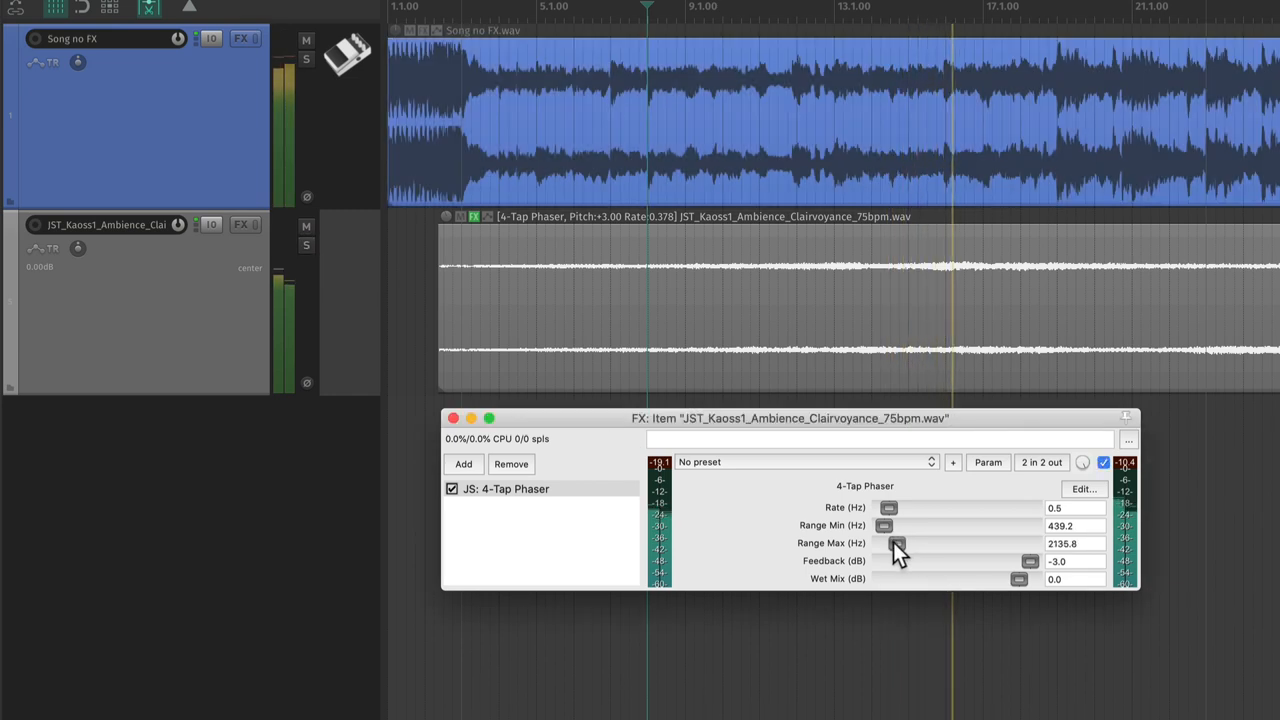
pyautogui.moveTo(897, 543); pyautogui.dragTo(888, 520)
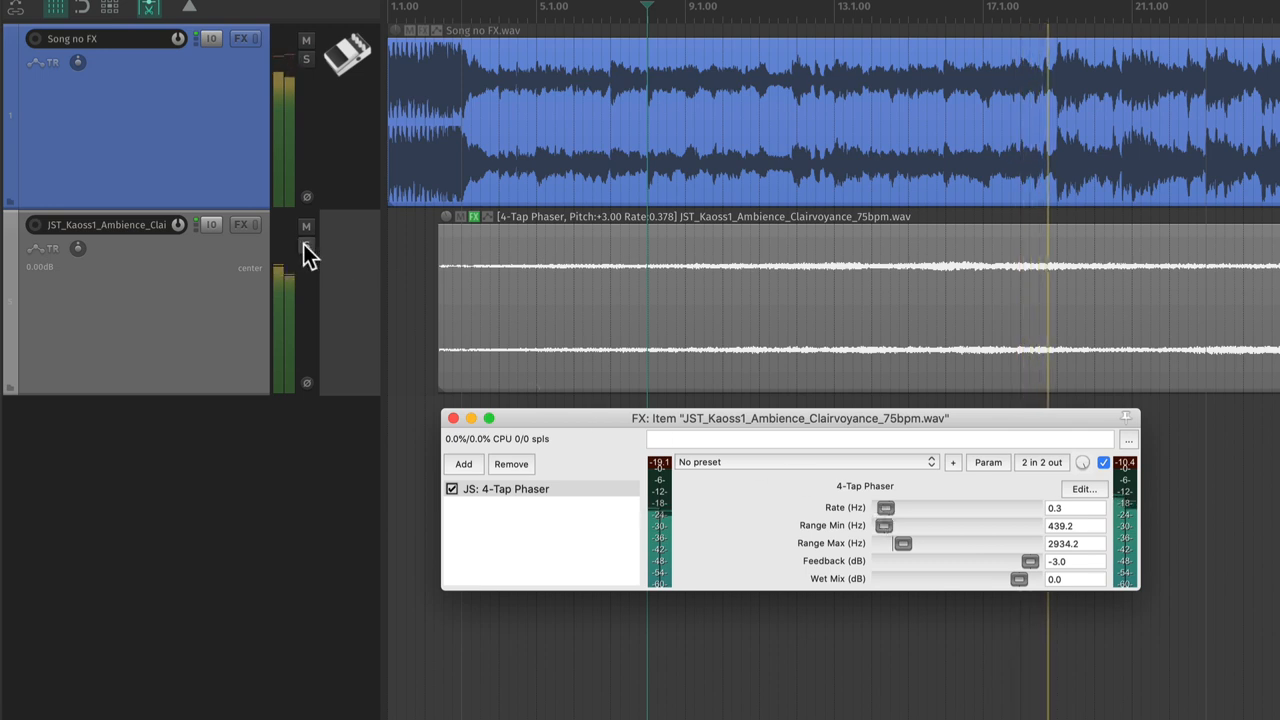
pyautogui.click(306, 246)
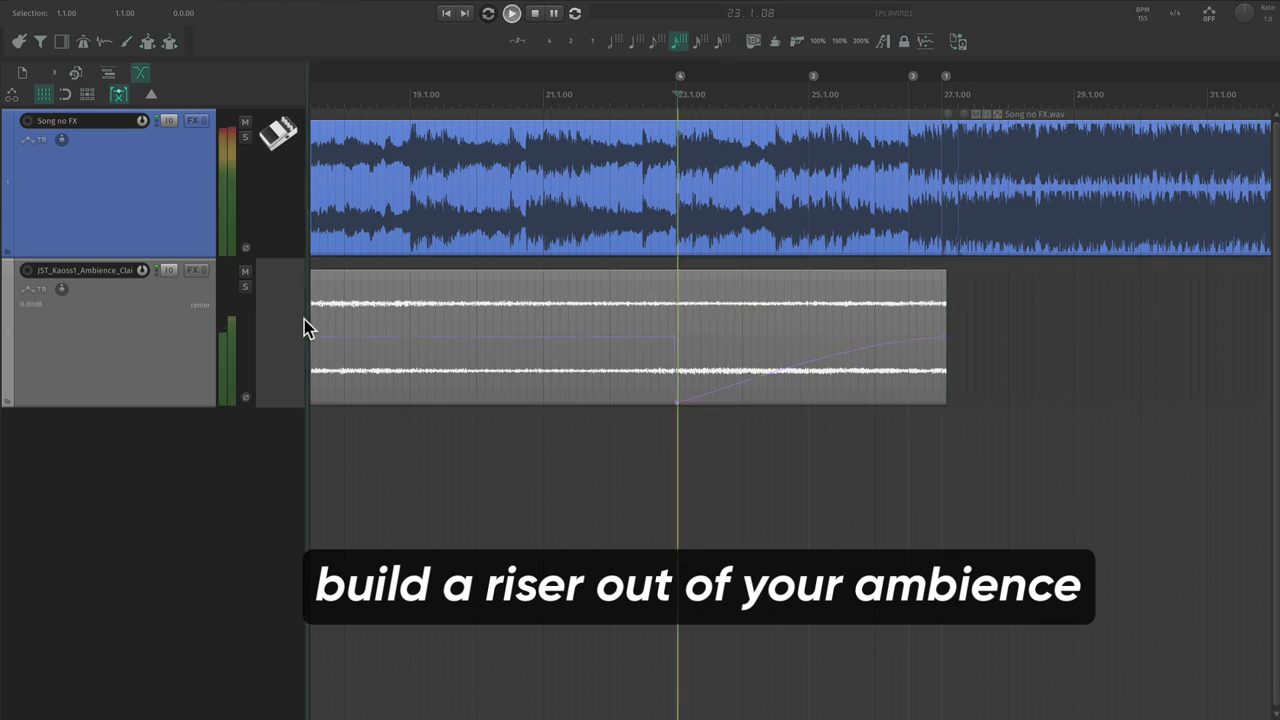
# Draw a formant adjust envelope rising from bar 23 to the item's end near bar 27.
pyautogui.click(245, 287)
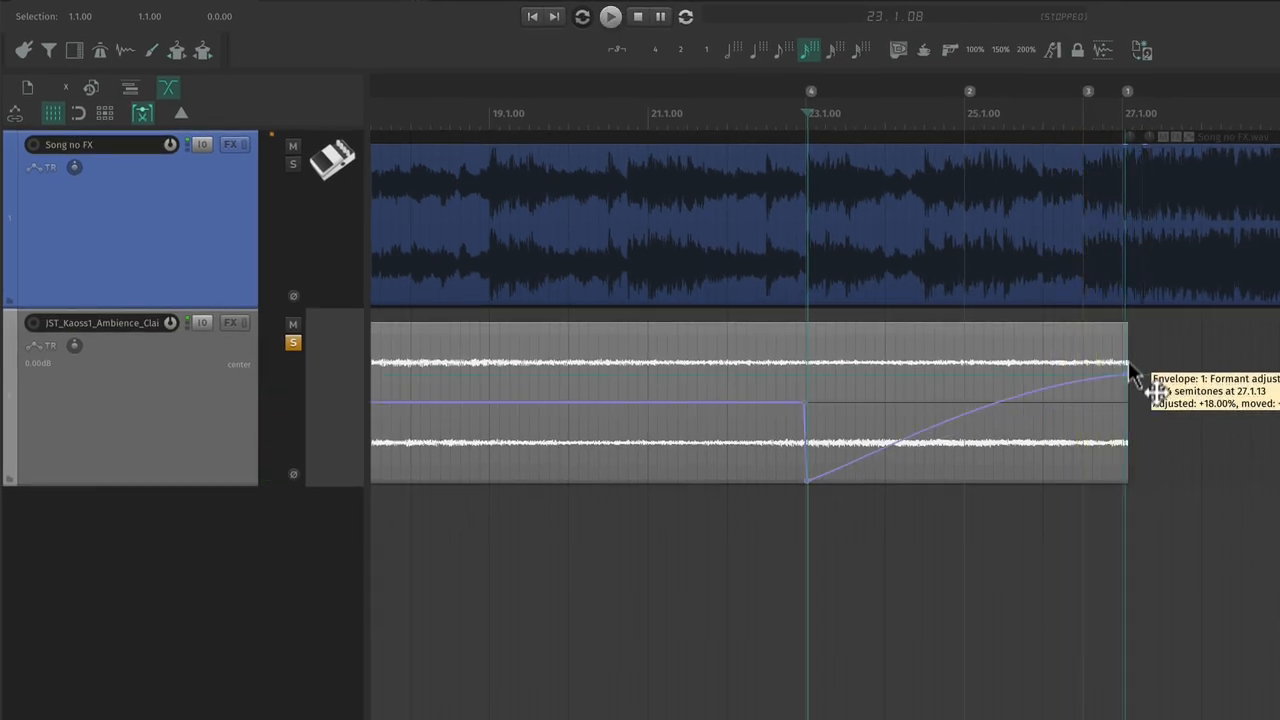
pyautogui.click(610, 16)
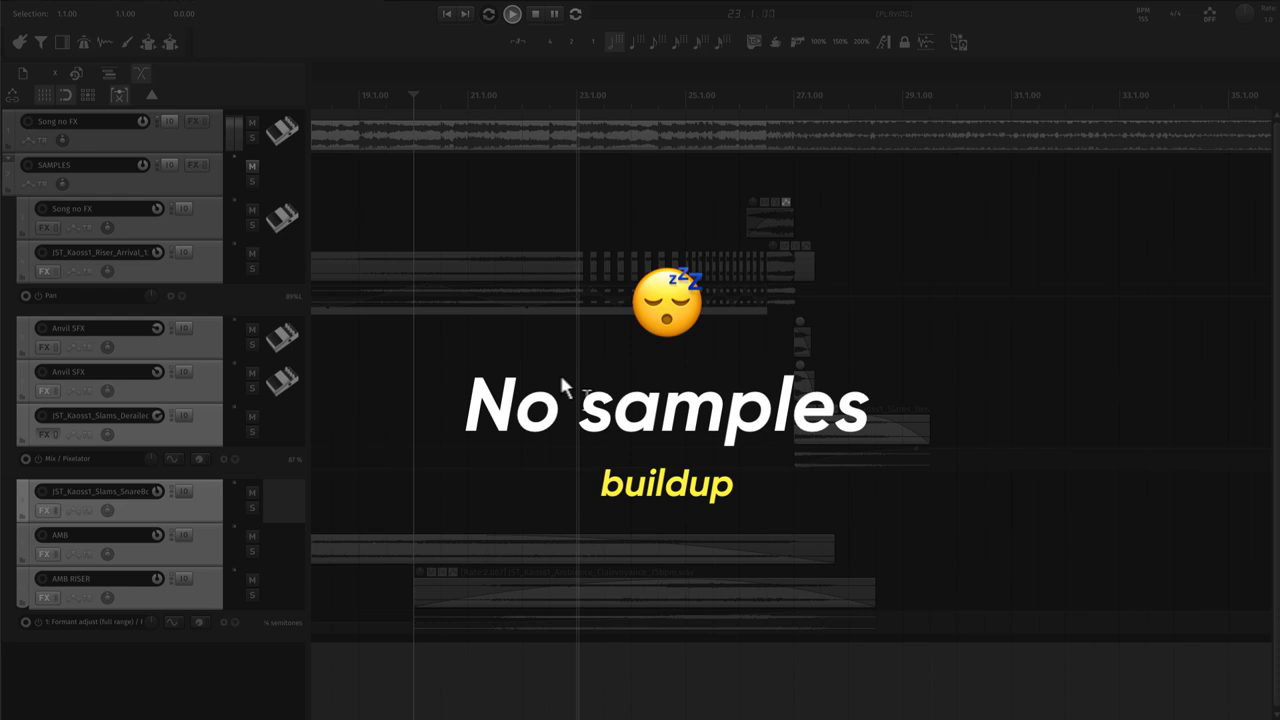
pyautogui.moveTo(690, 450)
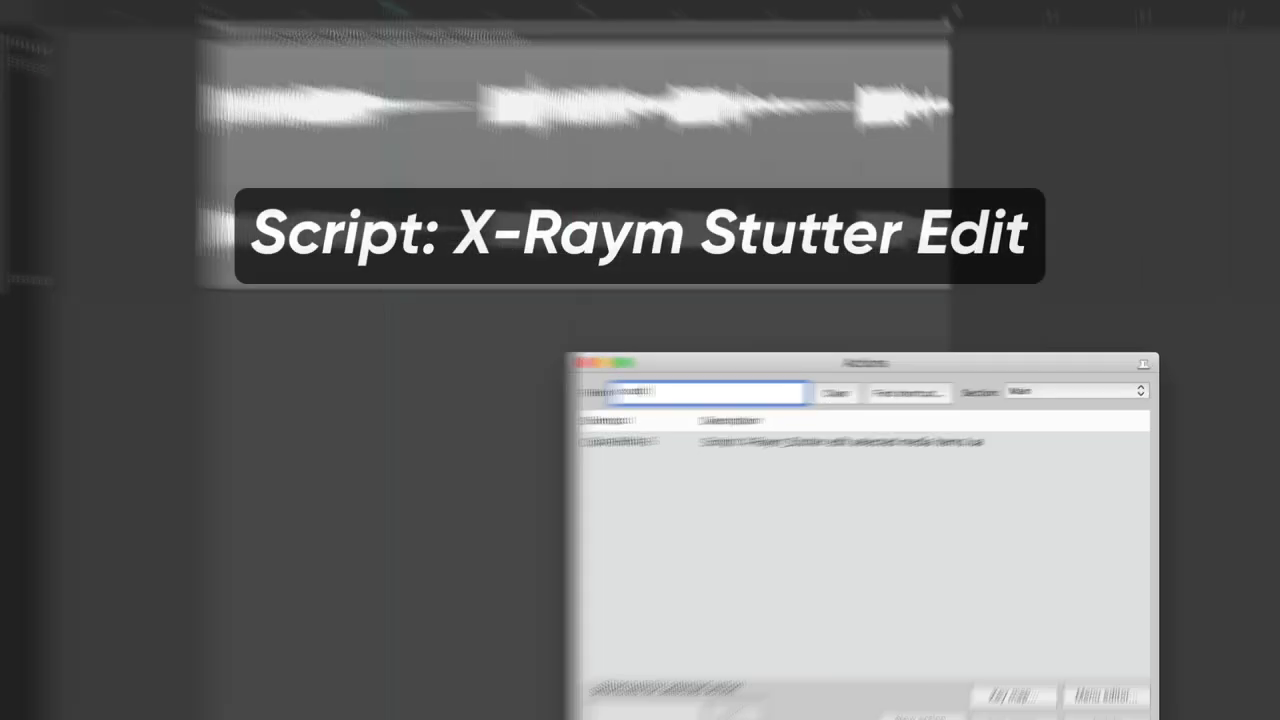
# Filter the Actions list for 'x stutt' to find the X-Raym stutter edit script.
pyautogui.write('x stutt')
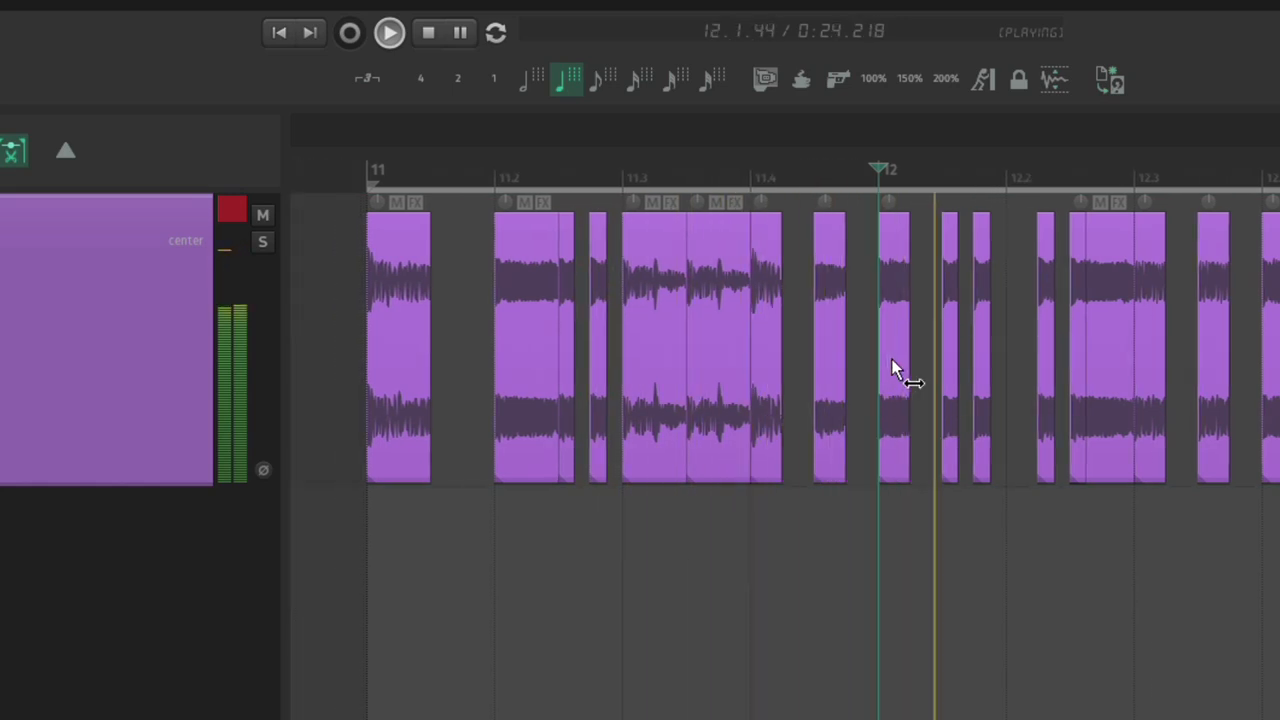
# Select a stutter slice near bar 12.3 during playback.
pyautogui.click(1113, 345)
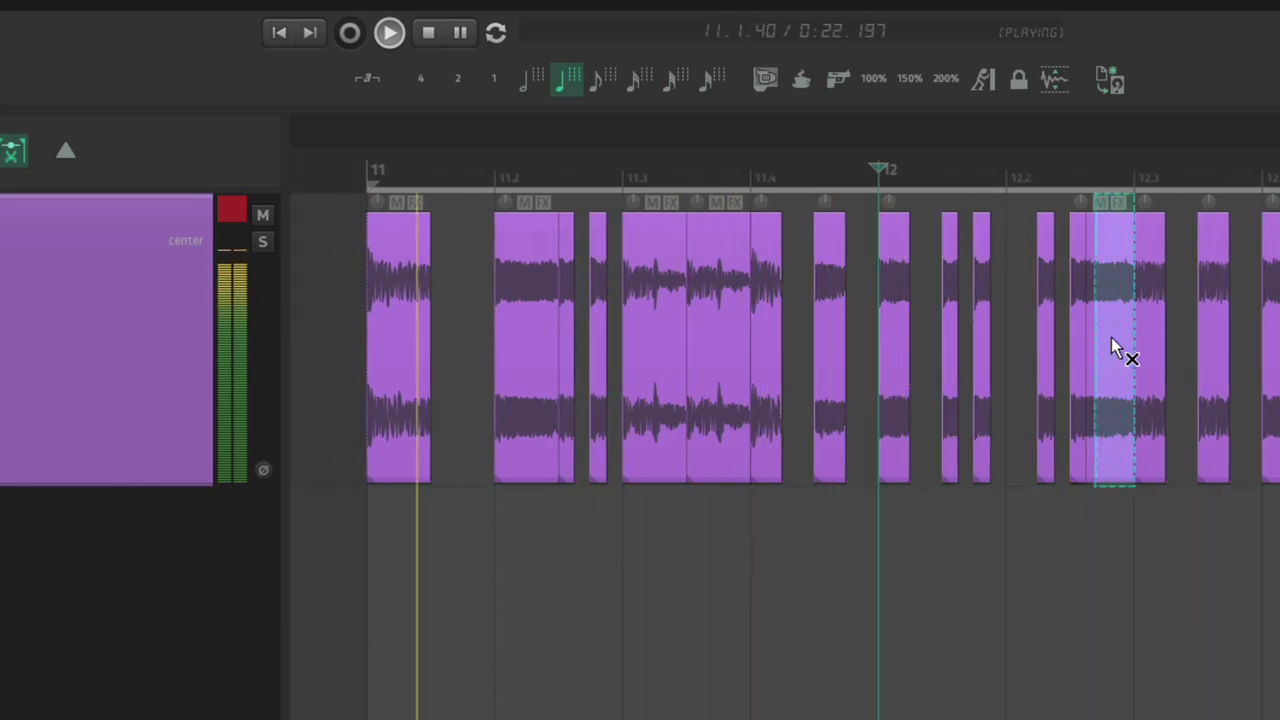